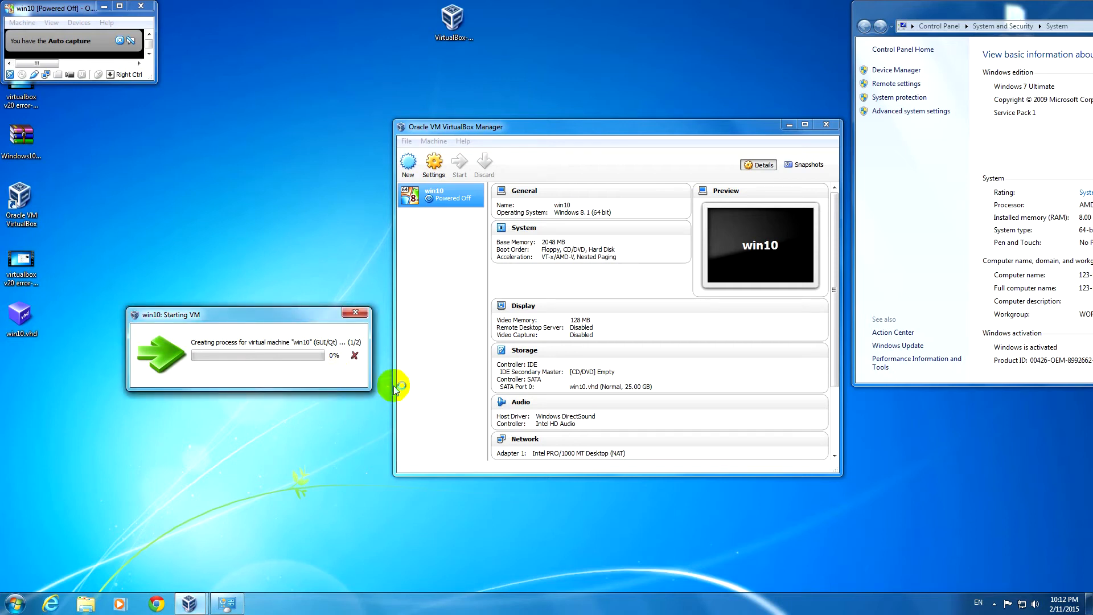
mouse_move(304, 317)
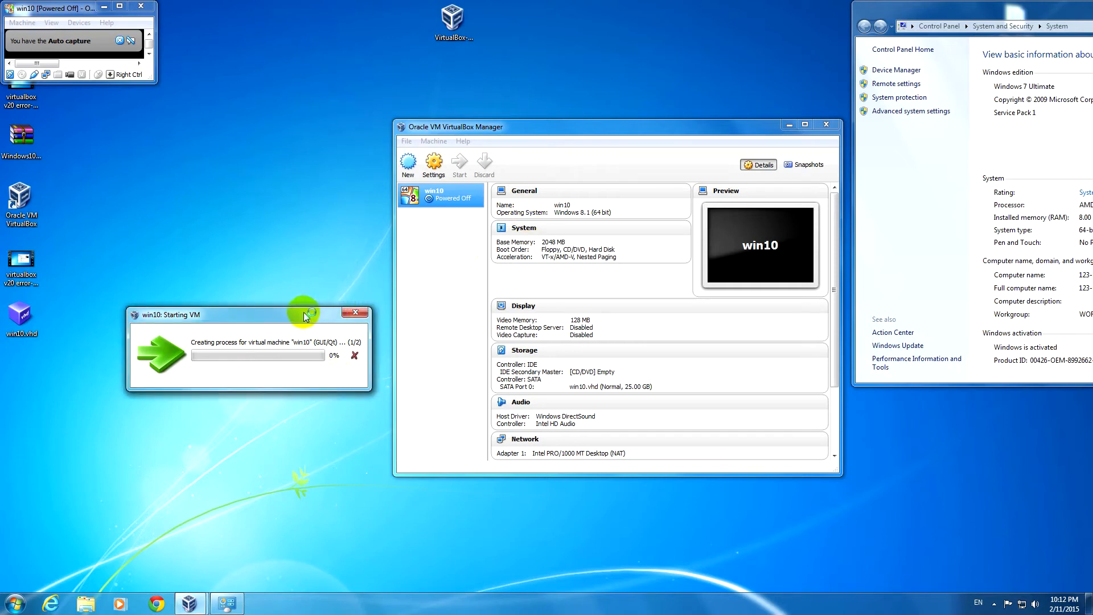
mouse_move(356, 230)
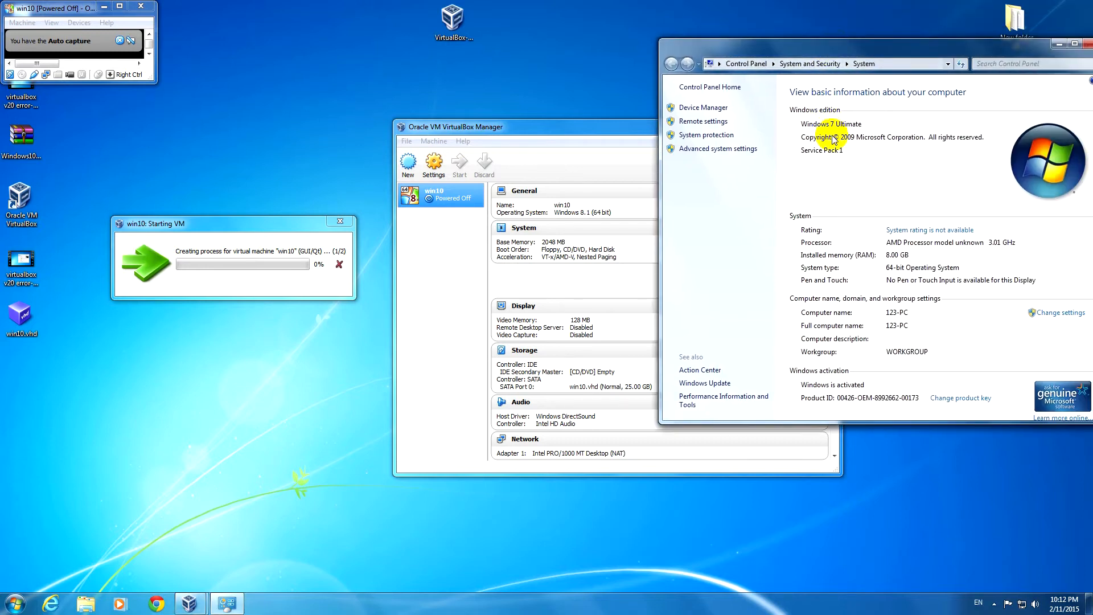
mouse_move(841, 134)
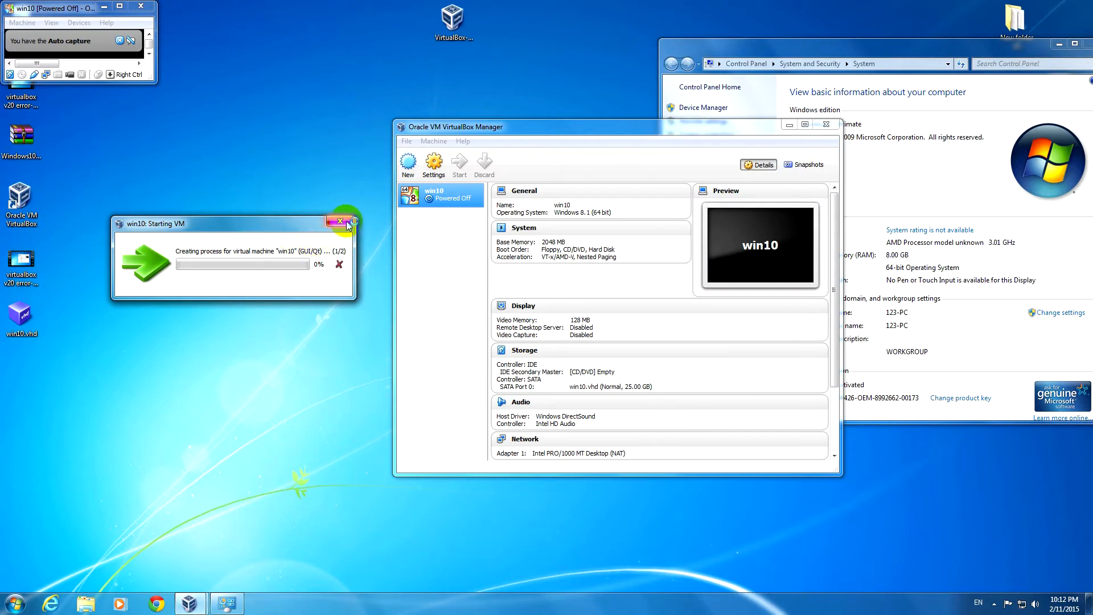
mouse_move(347, 224)
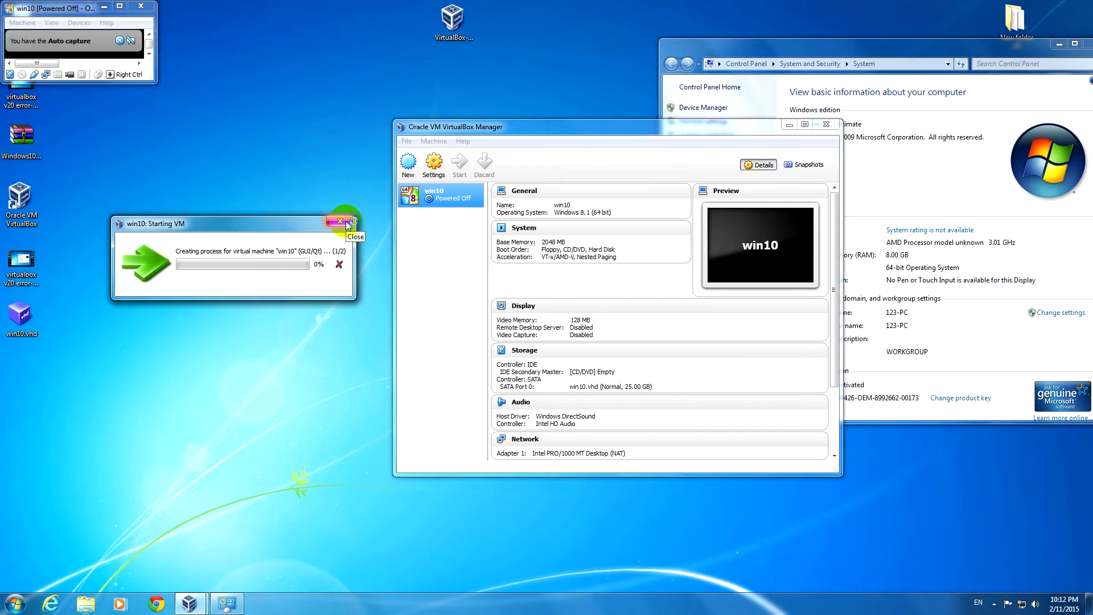
Step: Check the installed VirtualBox version under Help > About VirtualBox
click(462, 140)
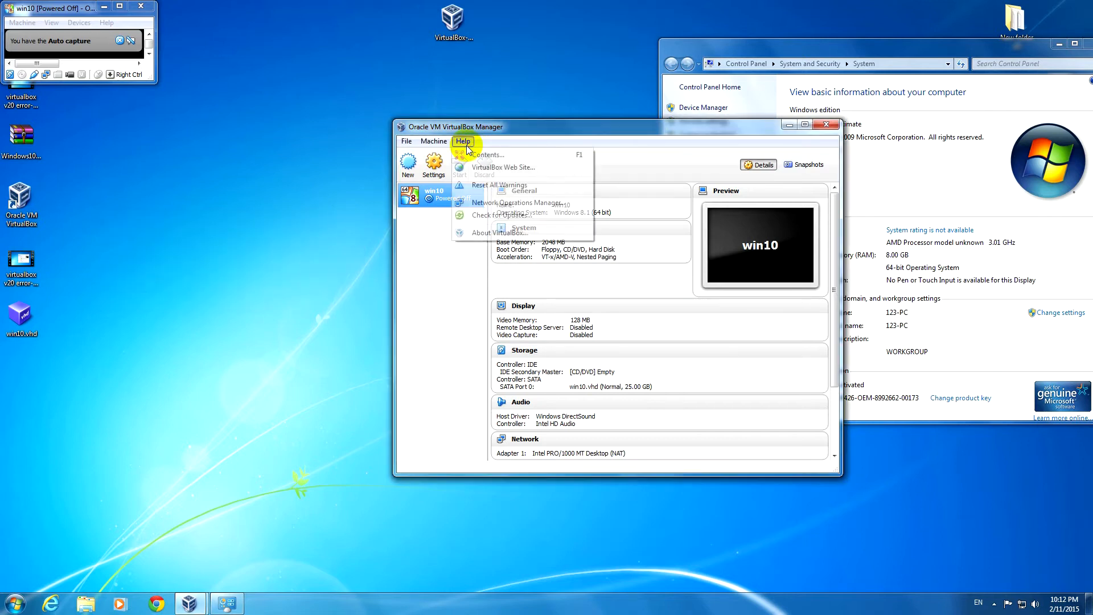
click(496, 232)
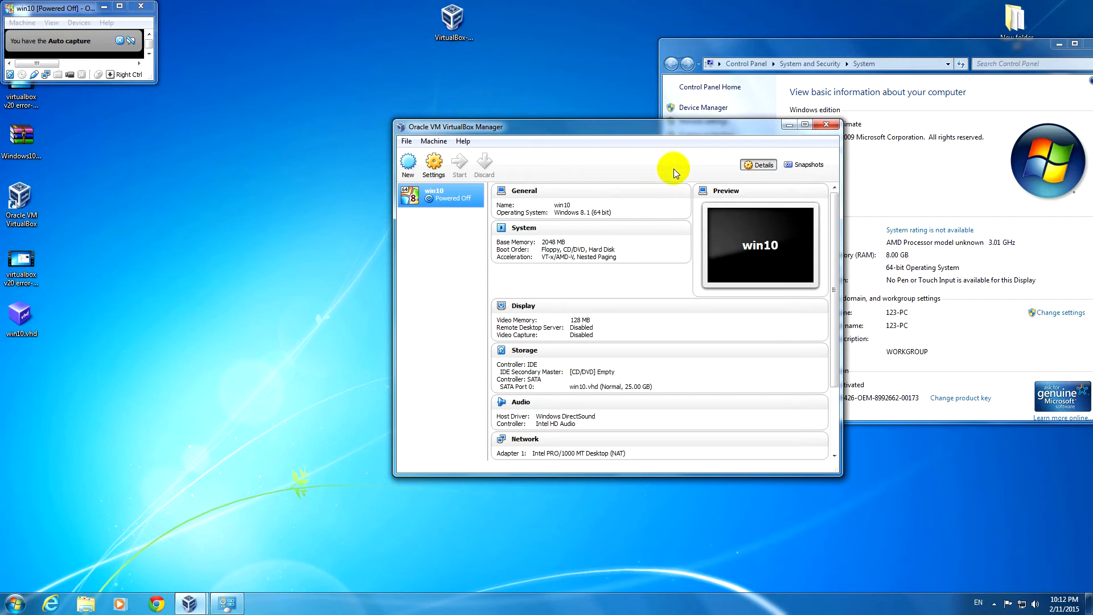
mouse_move(463, 140)
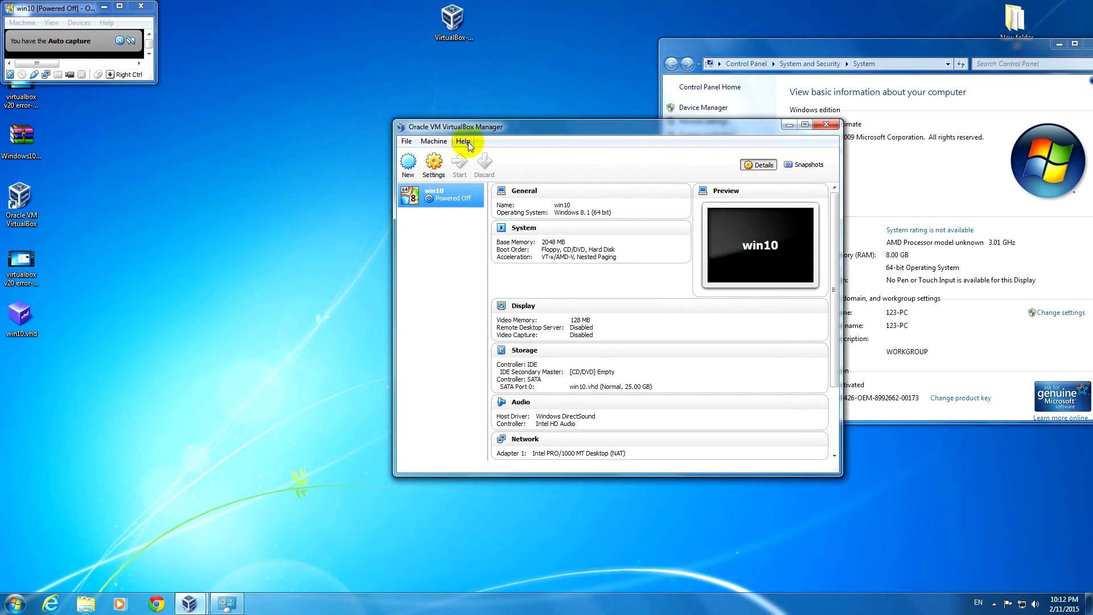
click(463, 142)
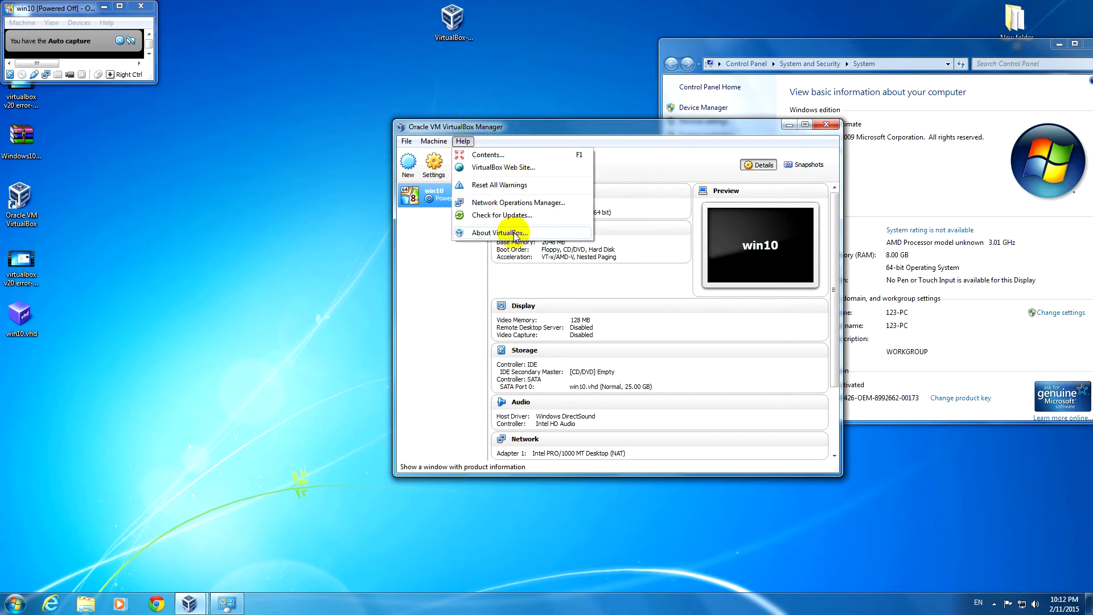
click(500, 233)
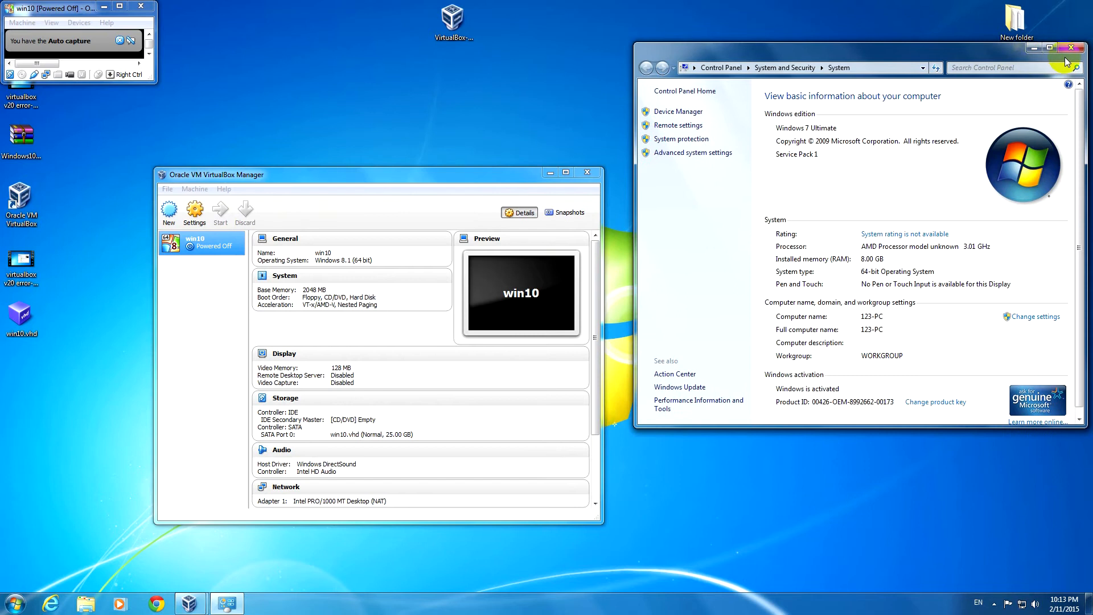
Step: Move the VirtualBox Manager window to the centre and launch the web browser
click(1072, 47)
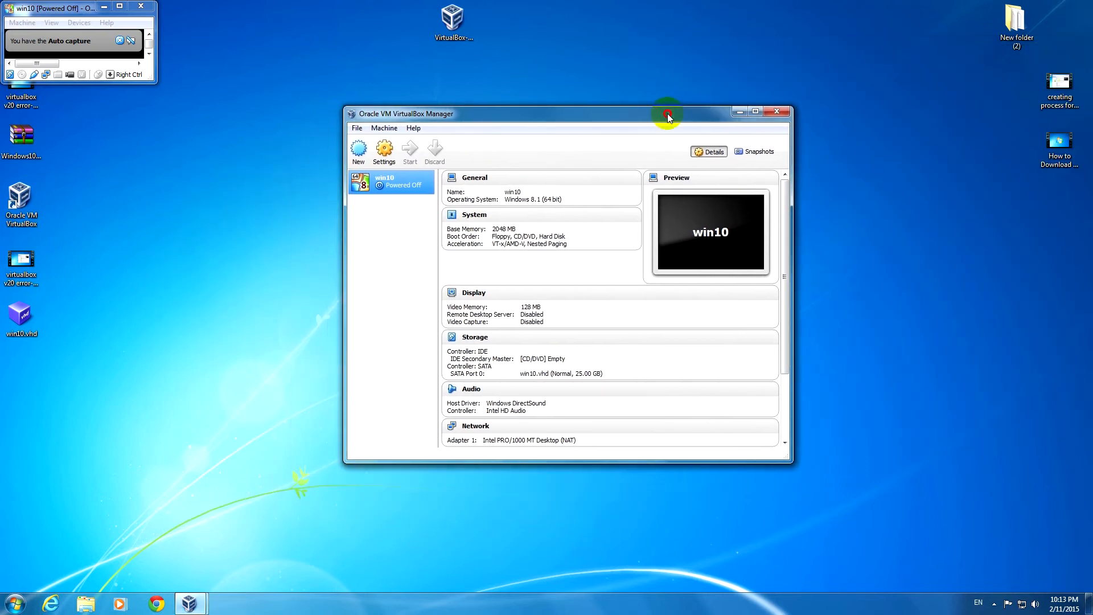
drag(665, 114, 432, 111)
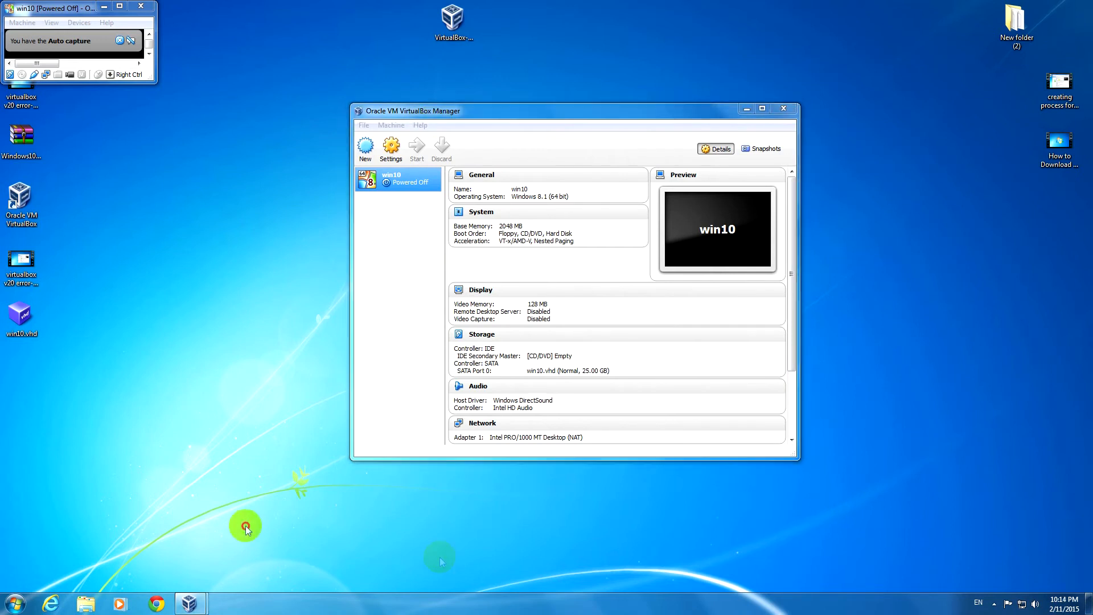
click(49, 603)
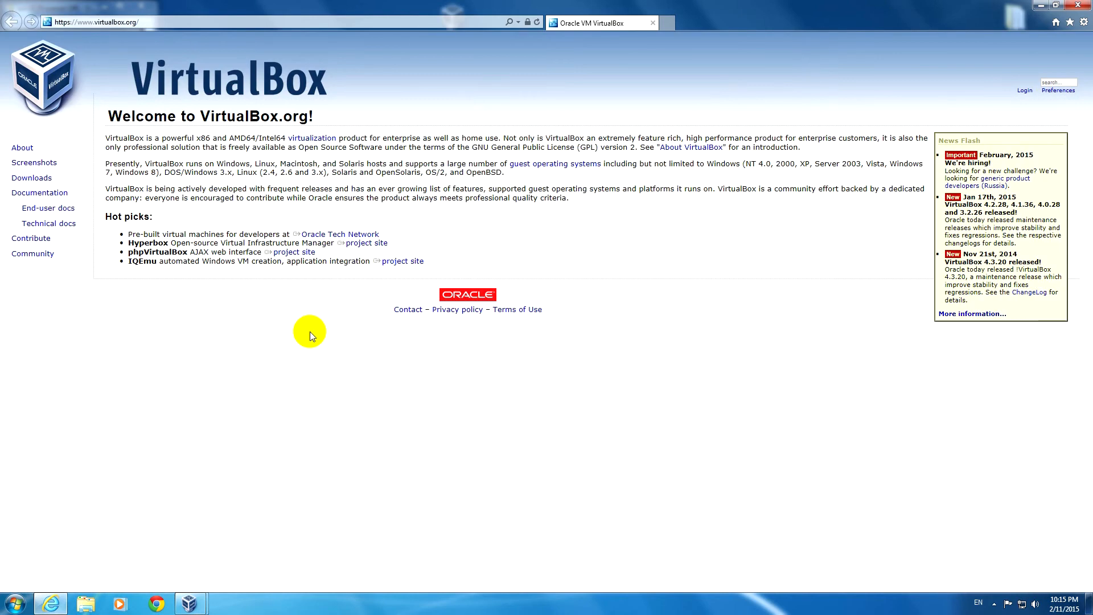
mouse_move(99, 239)
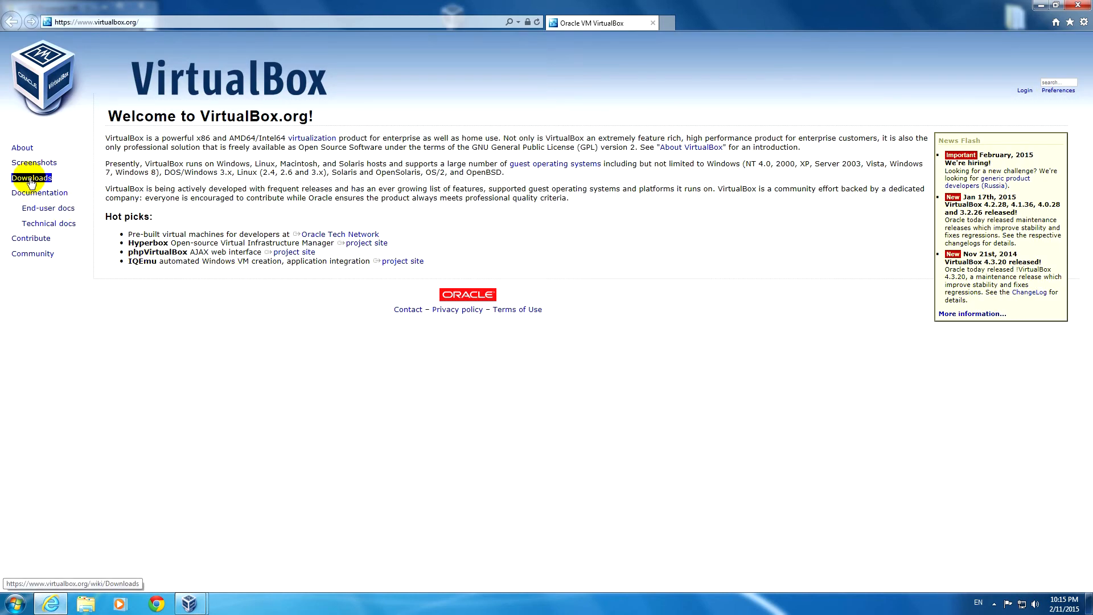
Step: Go to Downloads on virtualbox.org and follow the 'VirtualBox older builds' link
click(31, 177)
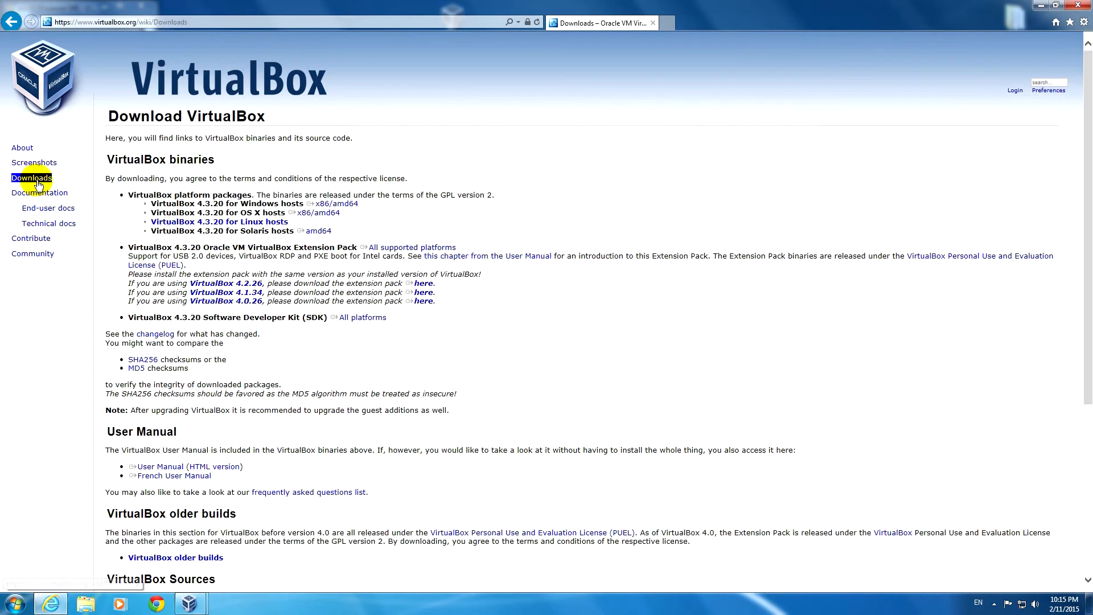
scroll(down, 3)
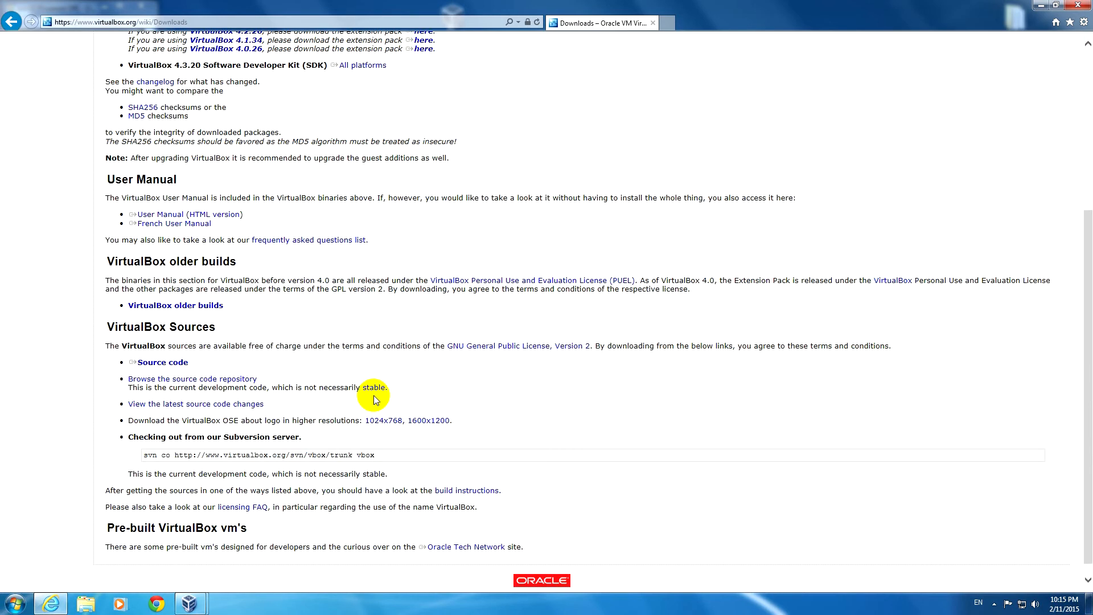
mouse_move(148, 266)
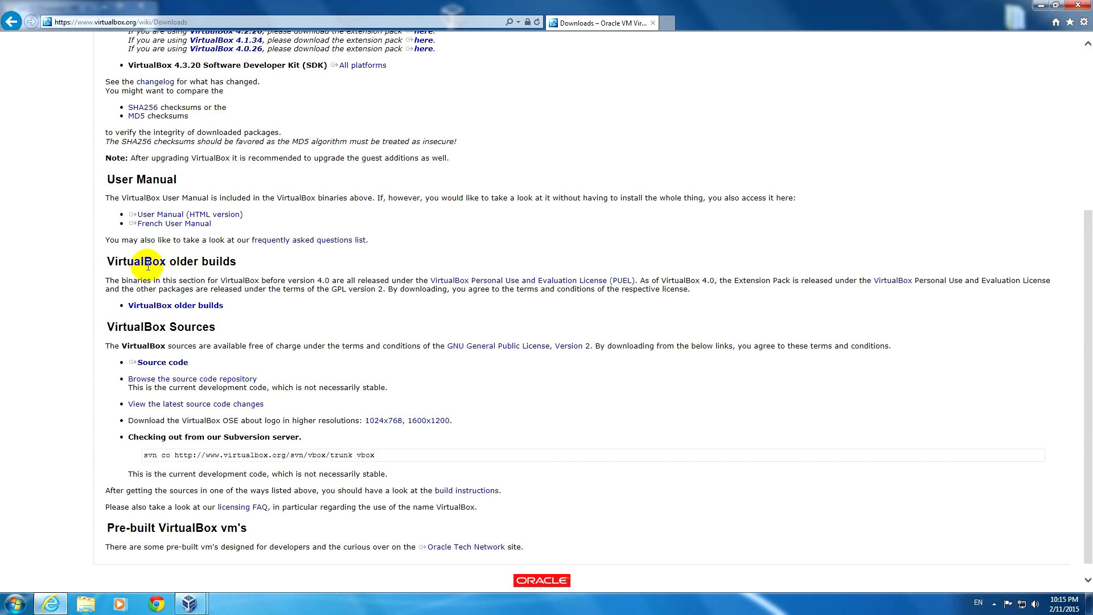
mouse_move(232, 264)
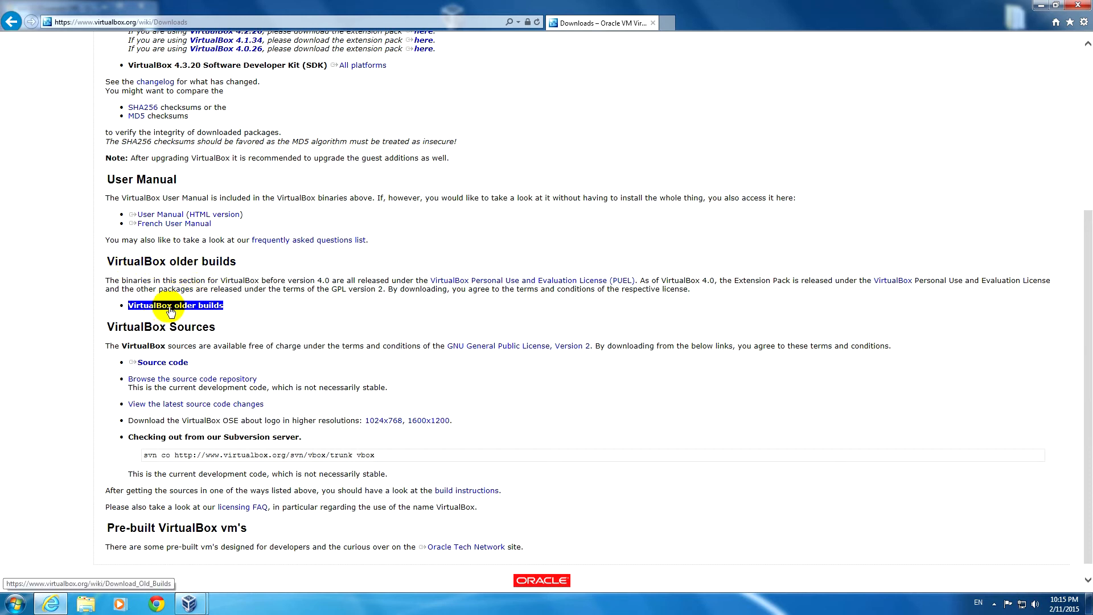
click(176, 305)
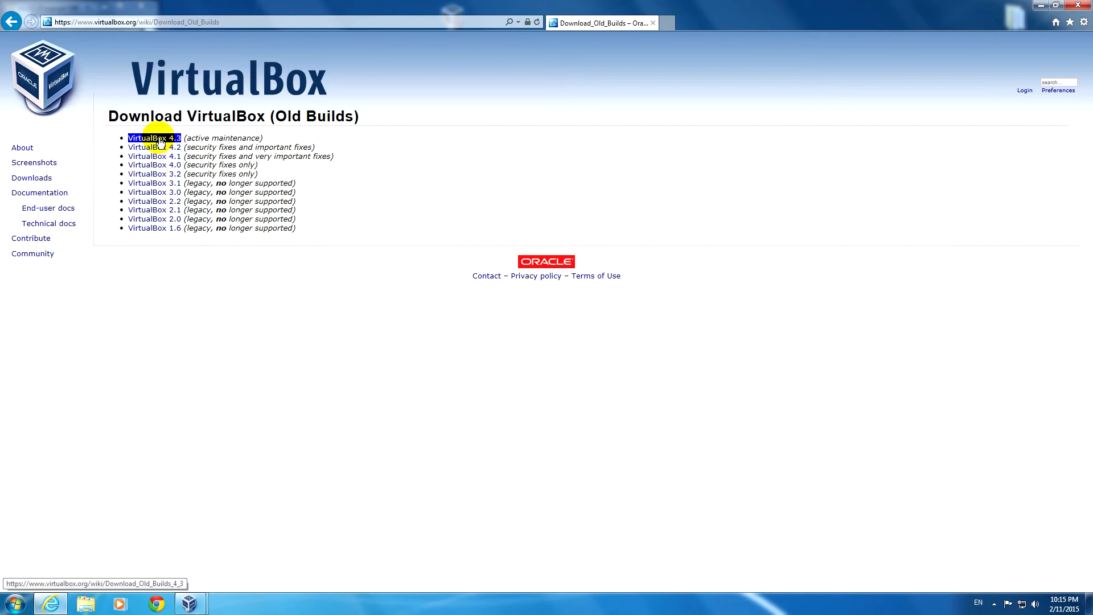
Step: Request the VirtualBox 4.3.10 x86/AMD64 Windows-host installer from the 4.3 builds page
click(153, 137)
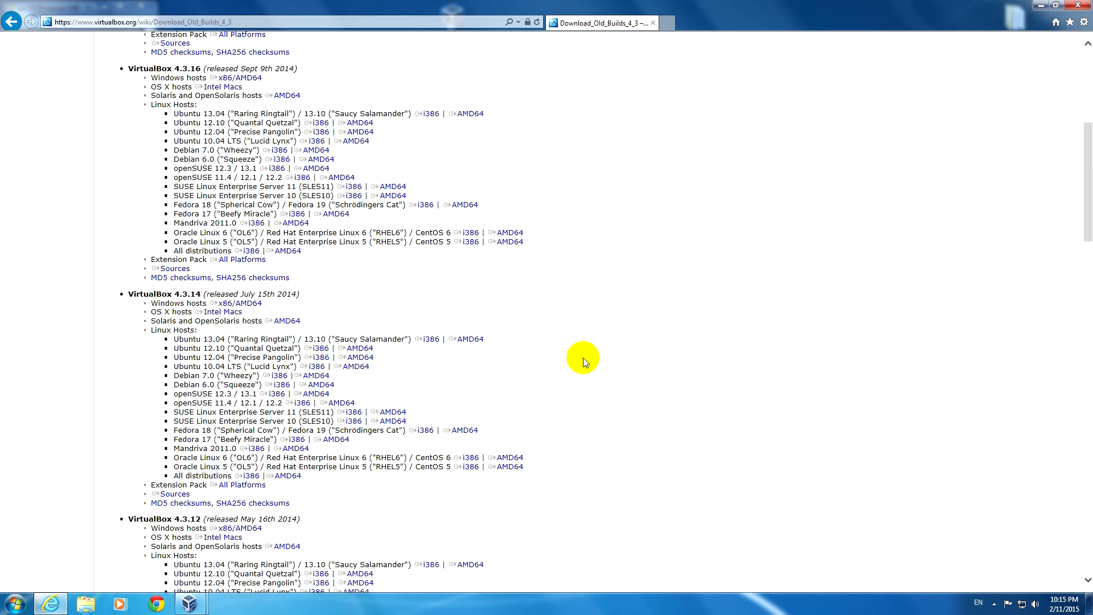
scroll(down, 3)
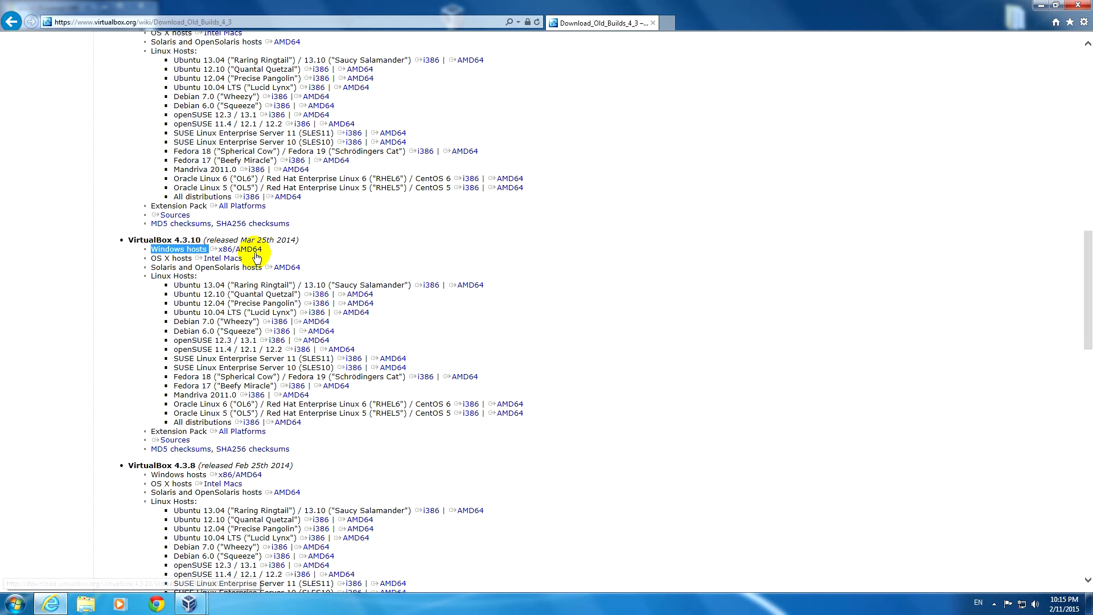
click(235, 249)
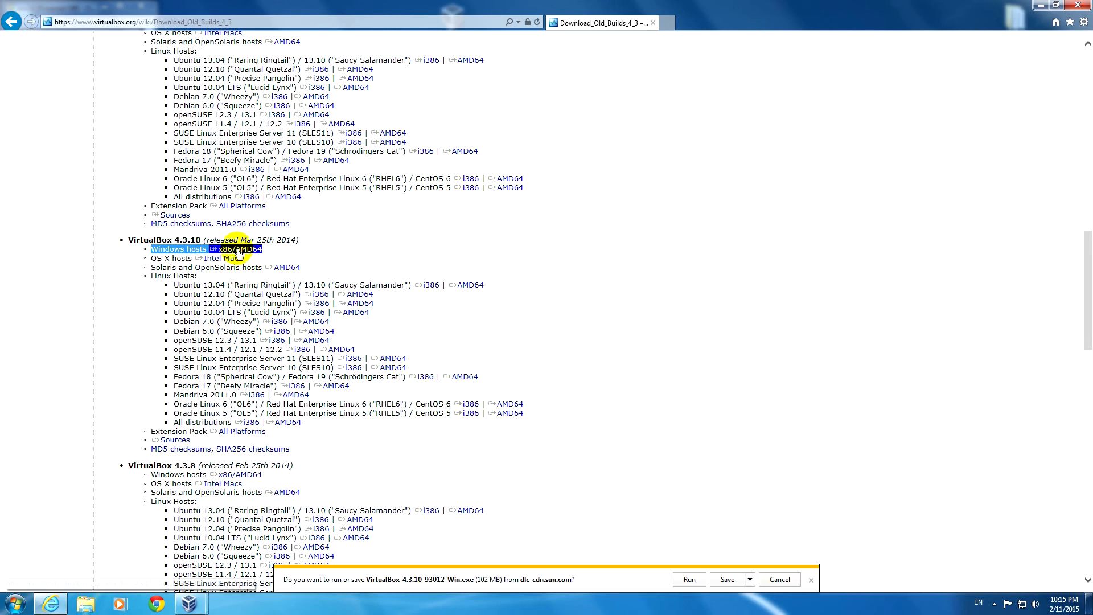
mouse_move(588, 583)
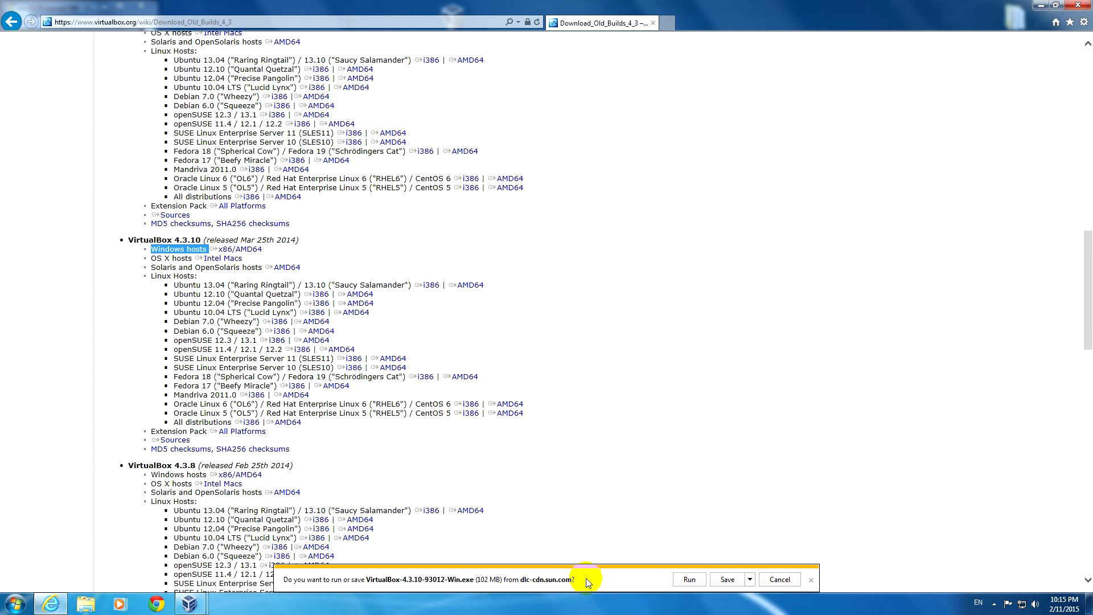
mouse_move(622, 582)
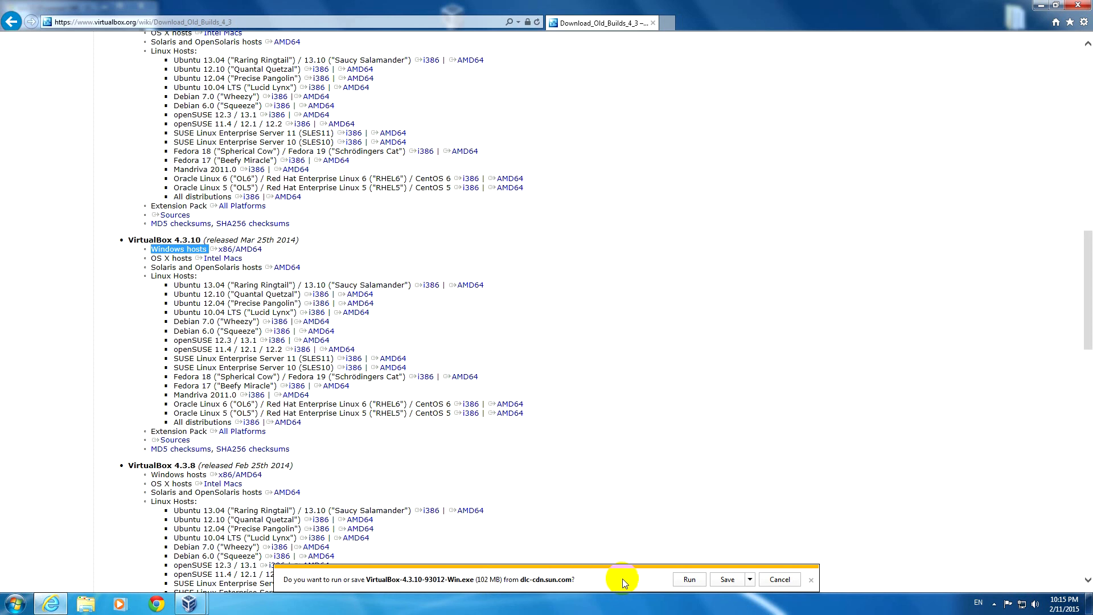
click(811, 580)
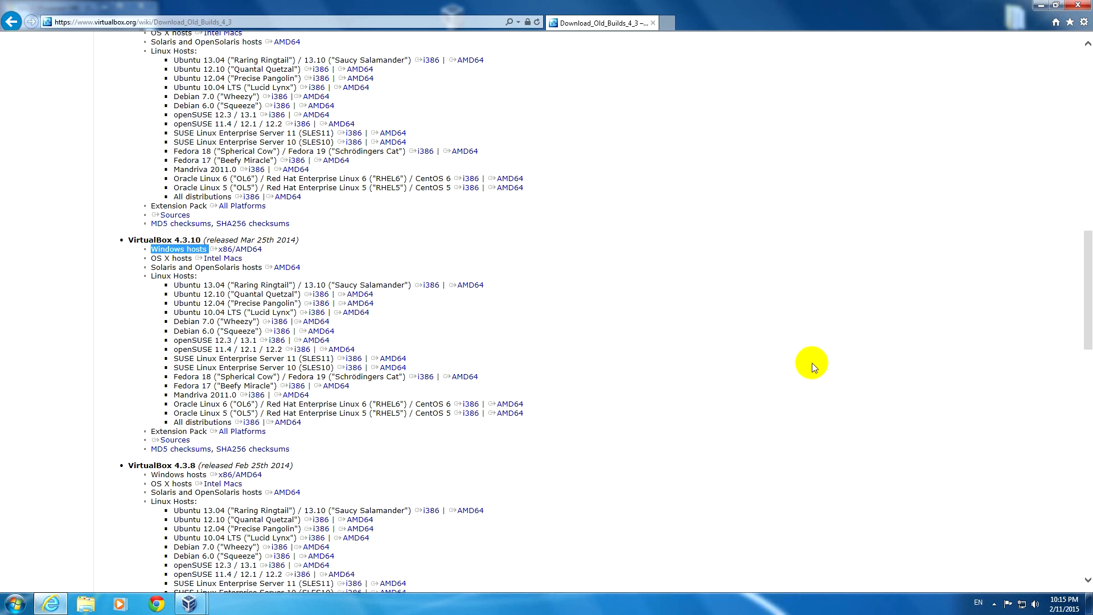